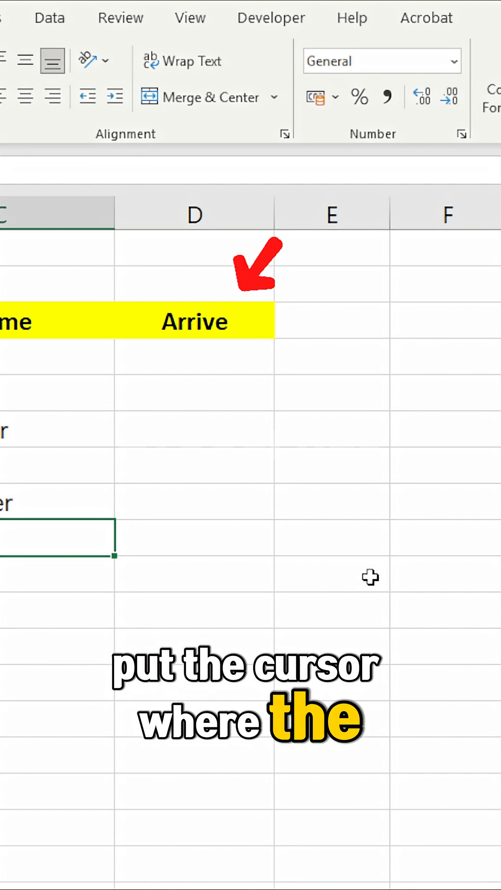
- Select cell D4 under Arrive and switch to the Developer tools
click(181, 356)
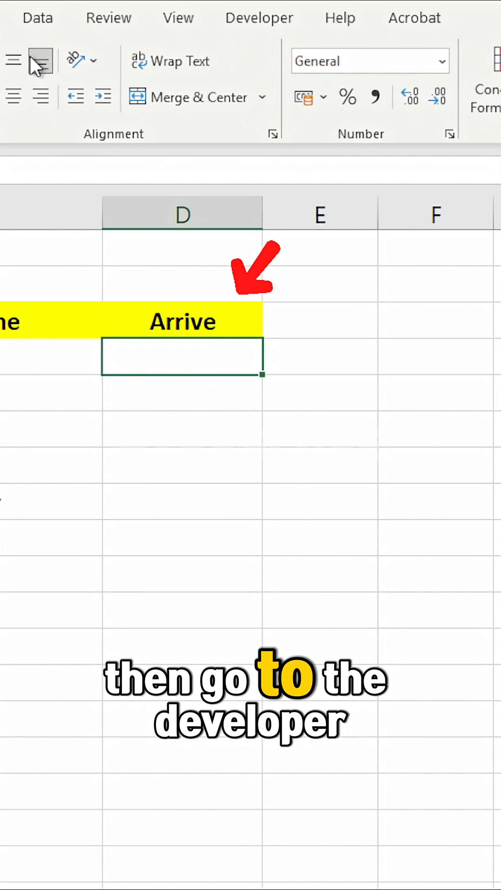
click(352, 17)
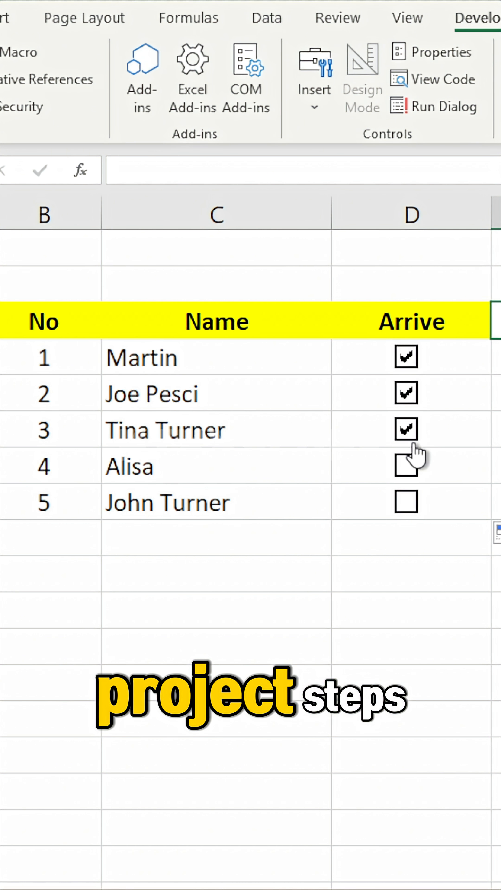
- Untick Tina Turner's and Joe Pesci's Arrive checkboxes to test toggling
click(405, 466)
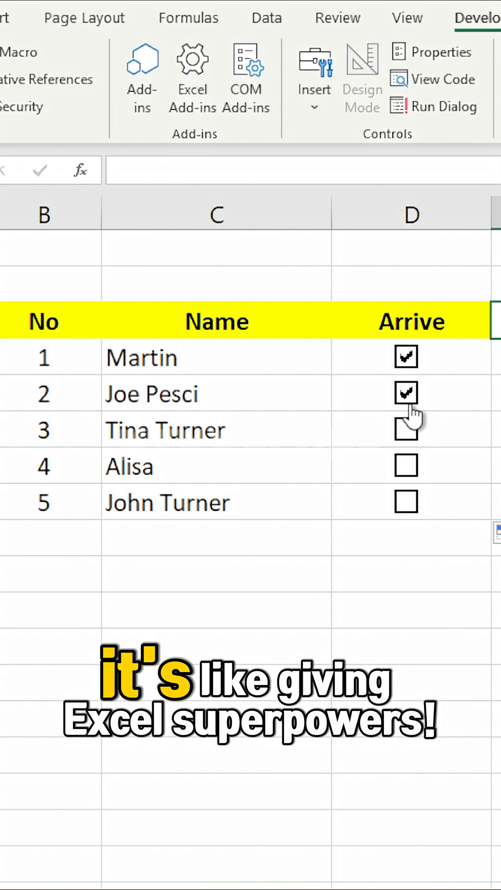
click(405, 393)
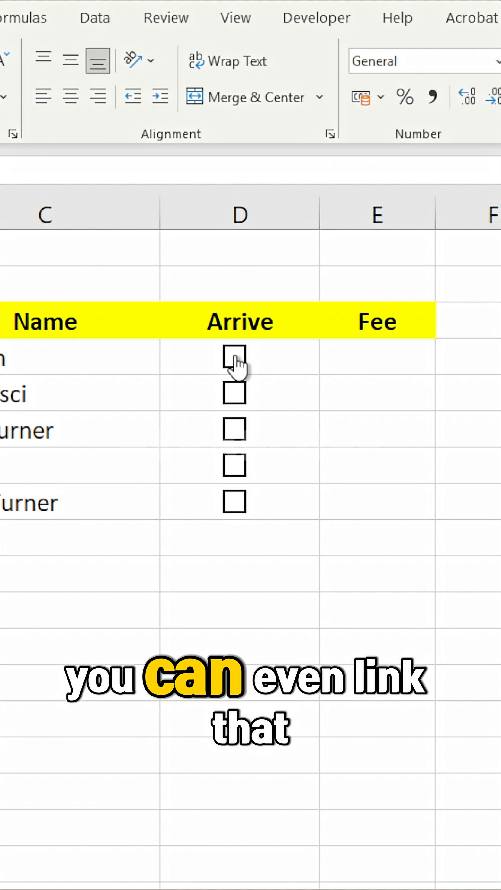
- Bring up Format Control for the first Arrive checkbox to link it to $E$4
right_click(233, 362)
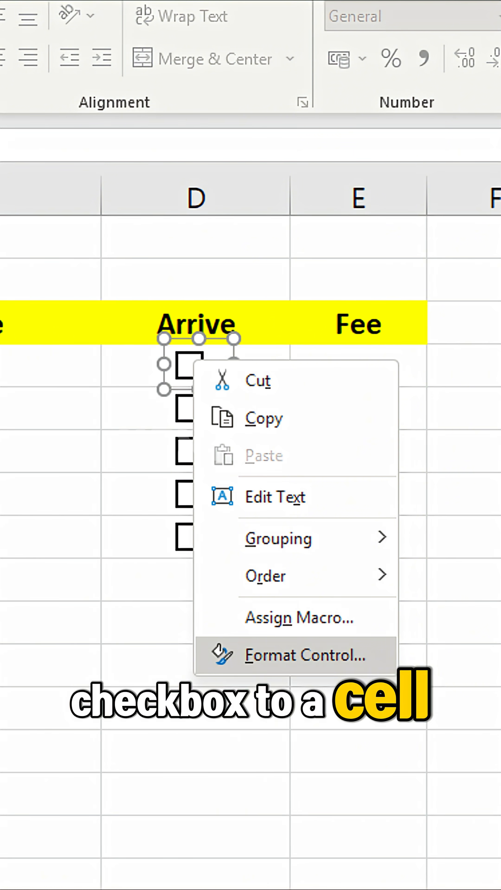
click(304, 655)
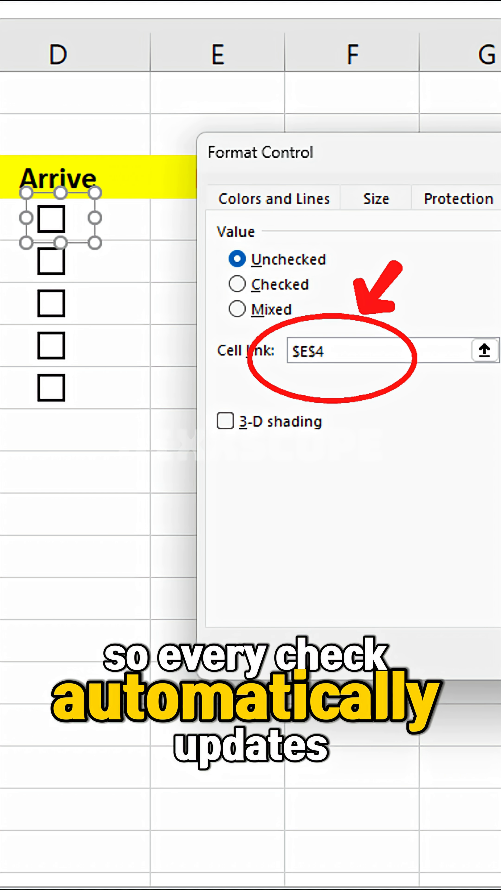